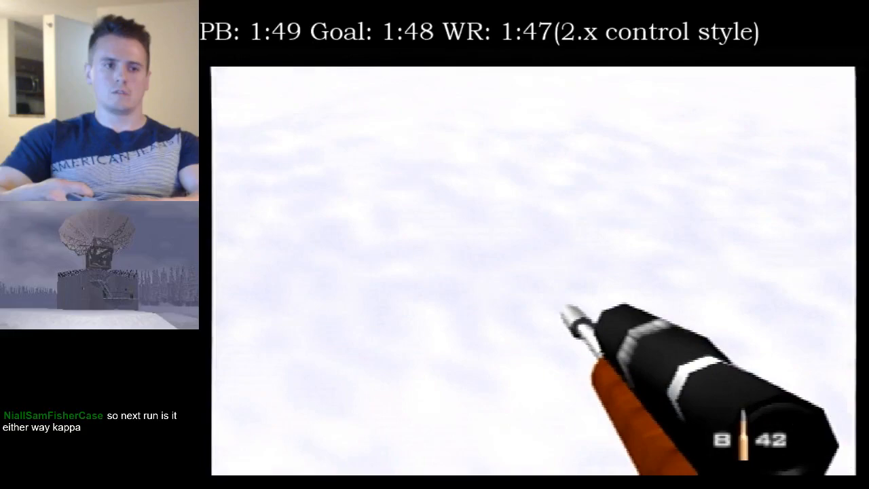
pyautogui.moveTo(529, 272)
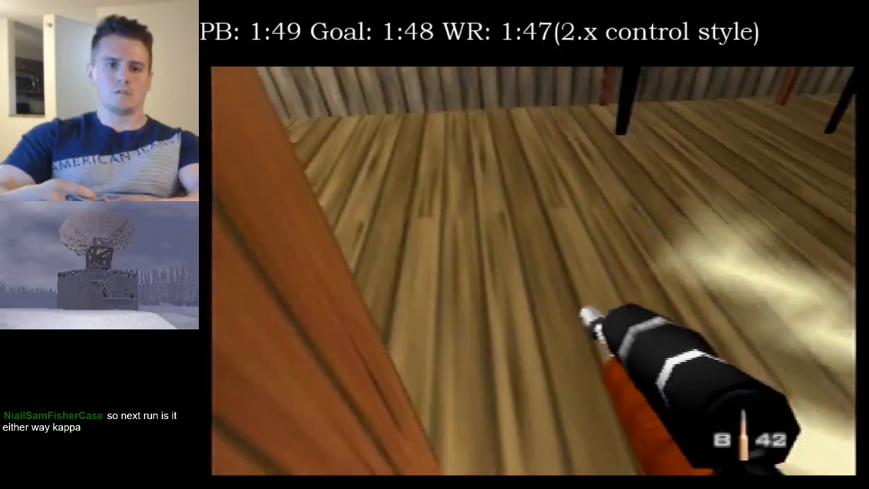